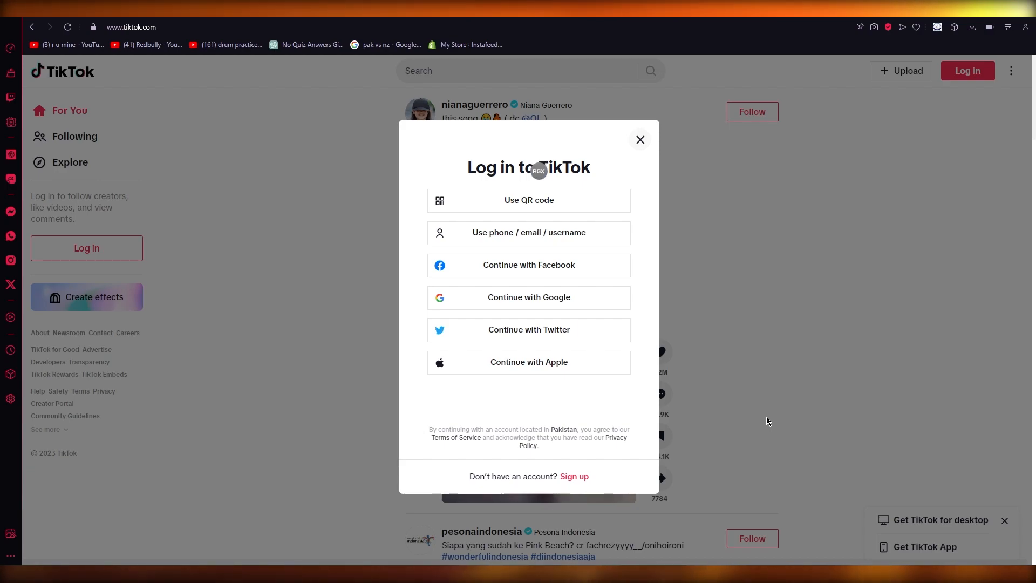
mouse_move(536, 90)
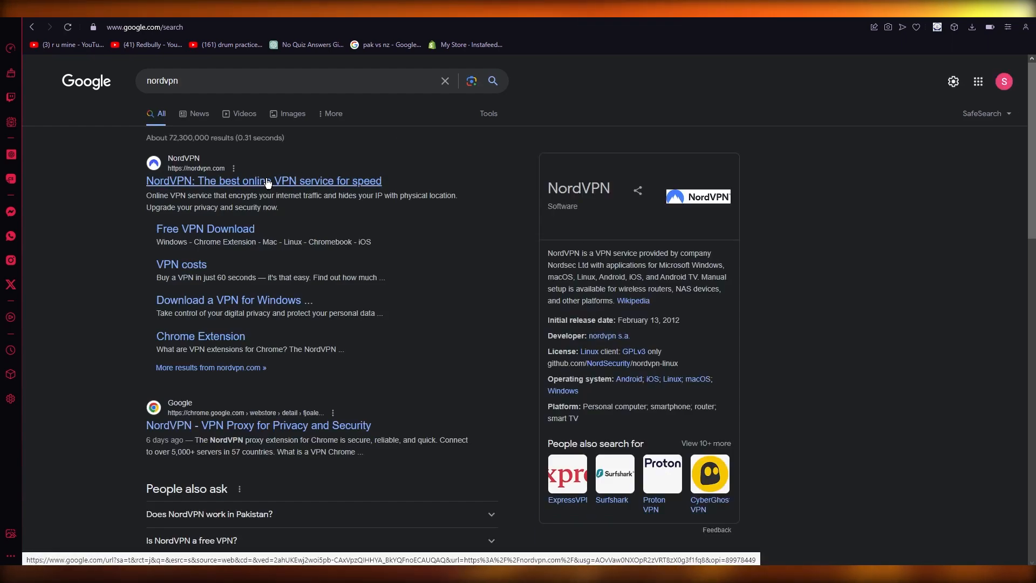
click(263, 181)
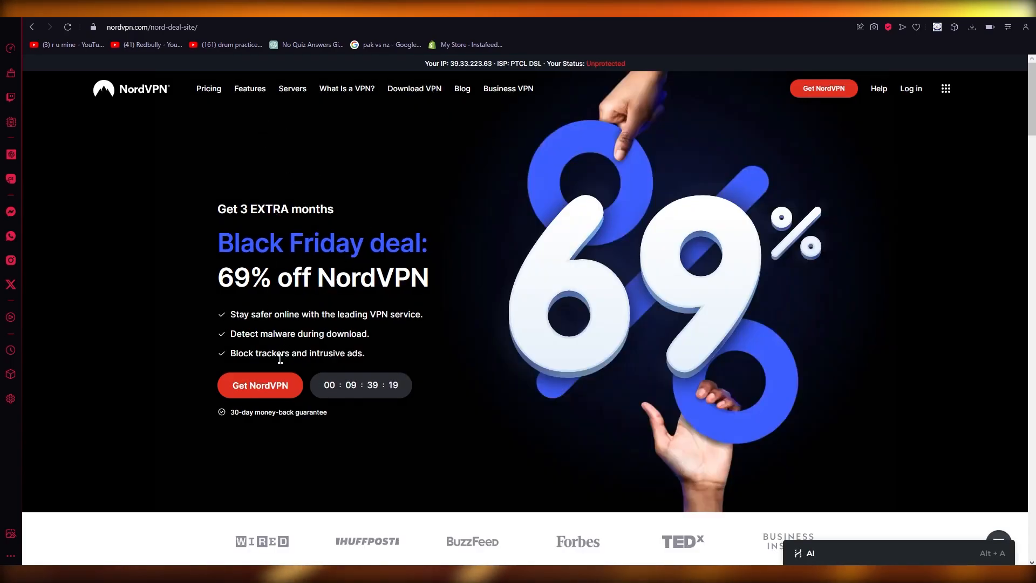
click(260, 384)
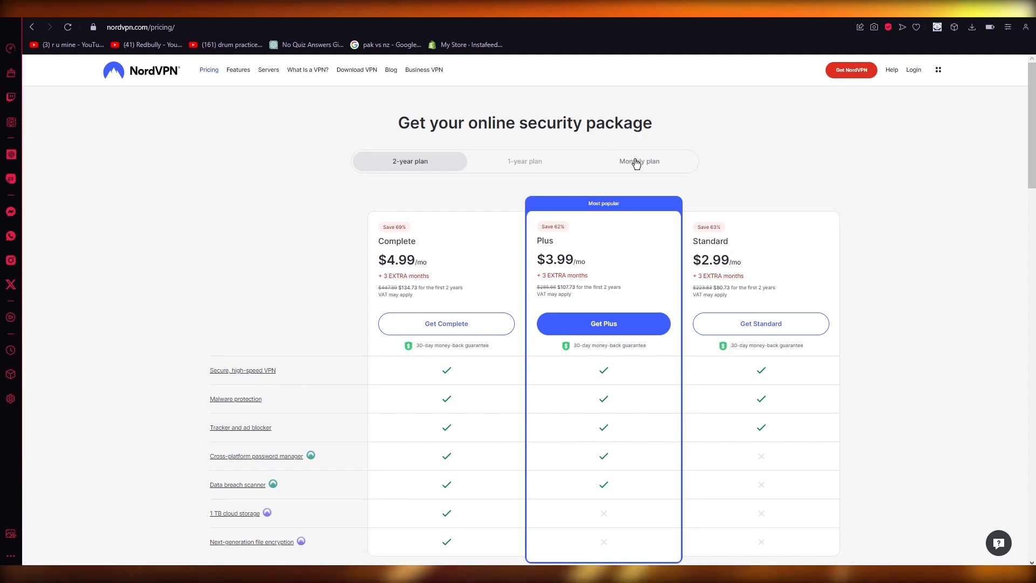
click(639, 162)
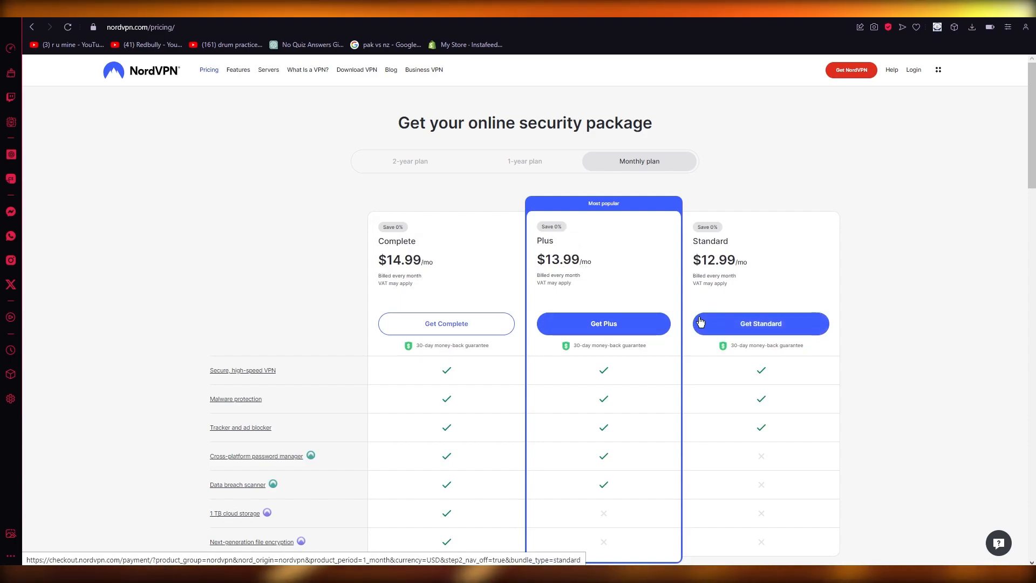
mouse_move(618, 186)
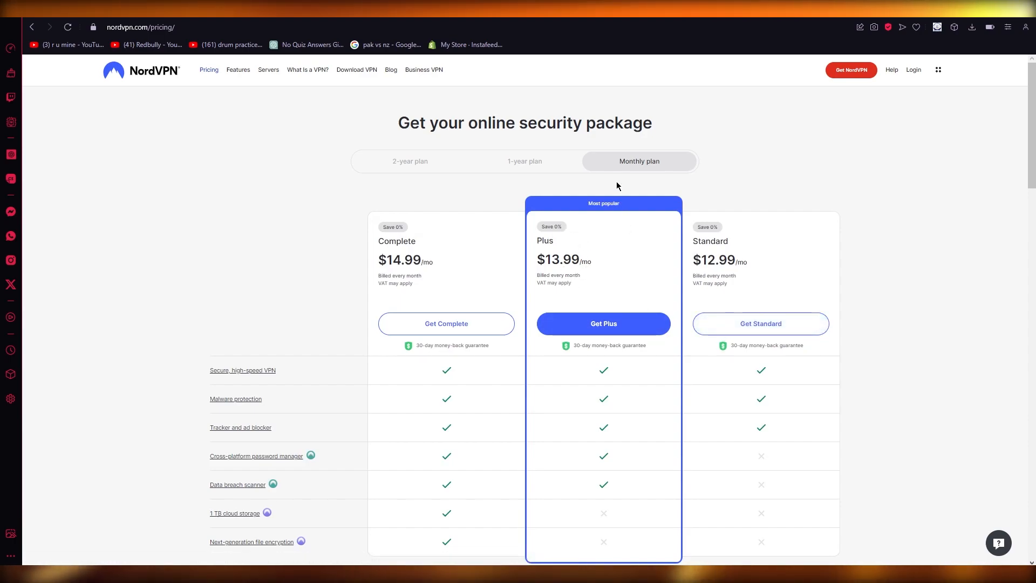
mouse_move(324, 71)
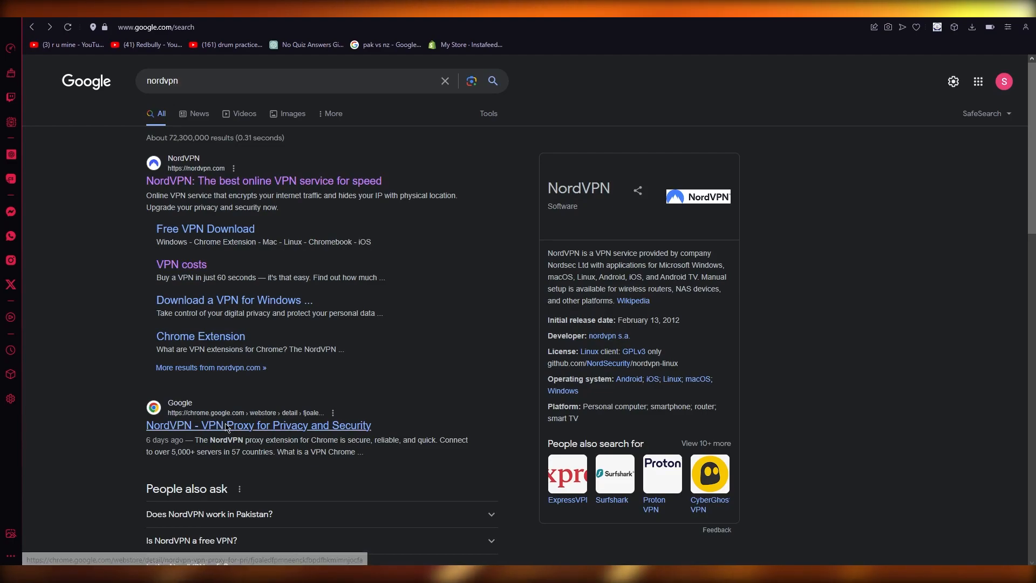
Step: Add the NordVPN - VPN Proxy extension to Opera from its Chrome Web Store page
click(231, 425)
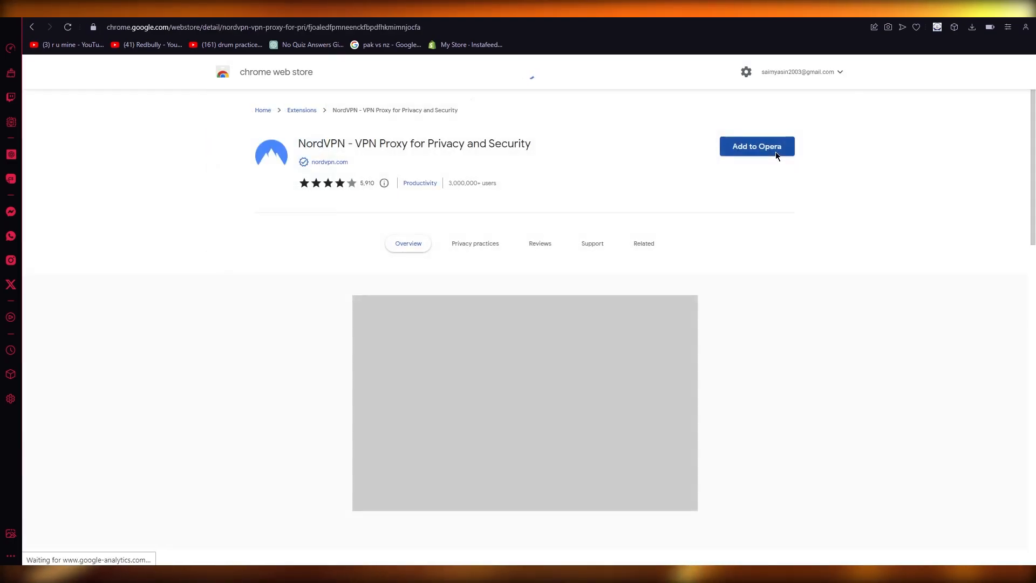
click(757, 147)
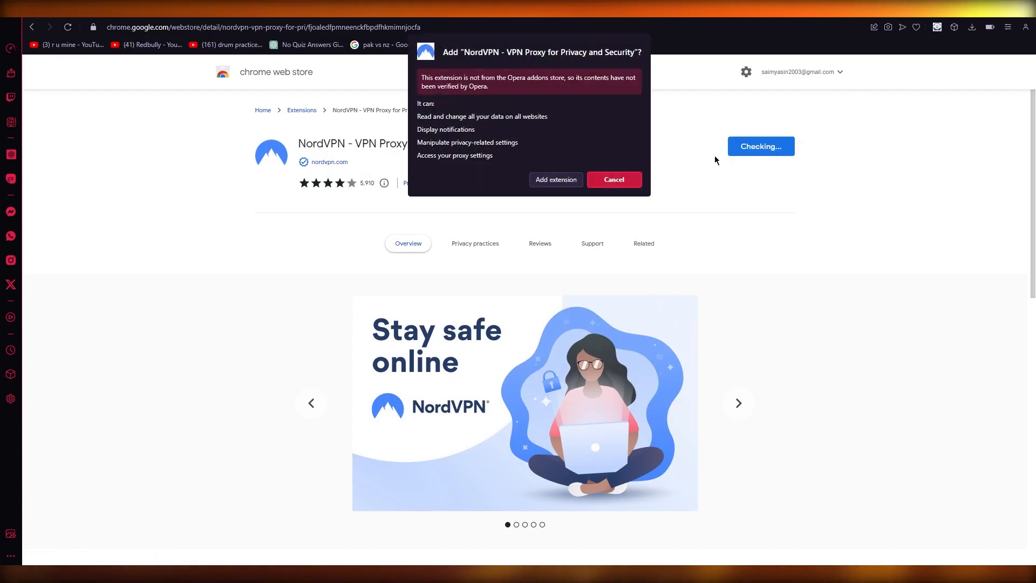
click(614, 179)
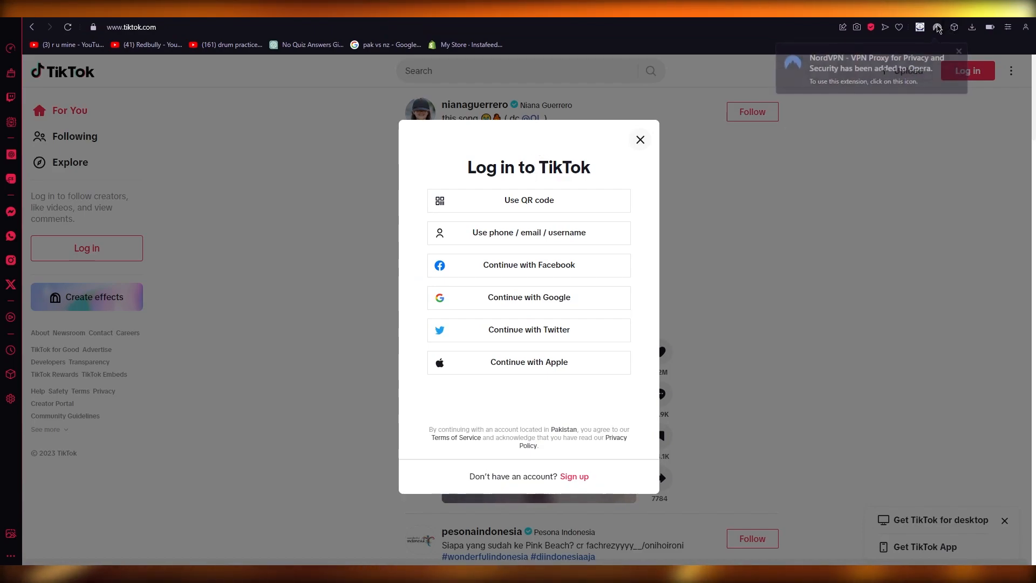
Step: Show the NordVPN extension's login popup over the TikTok login page
click(937, 26)
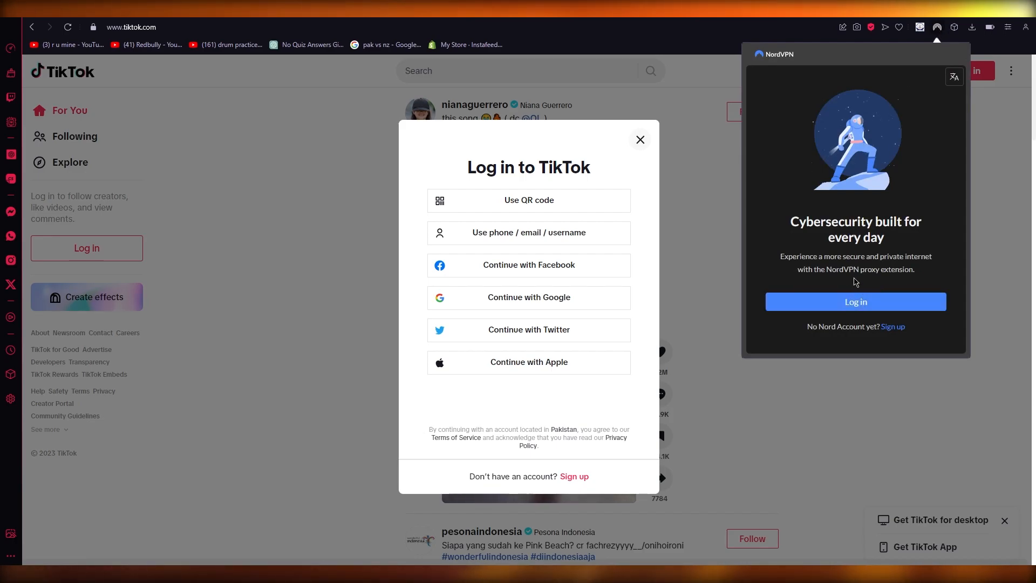
mouse_move(651, 227)
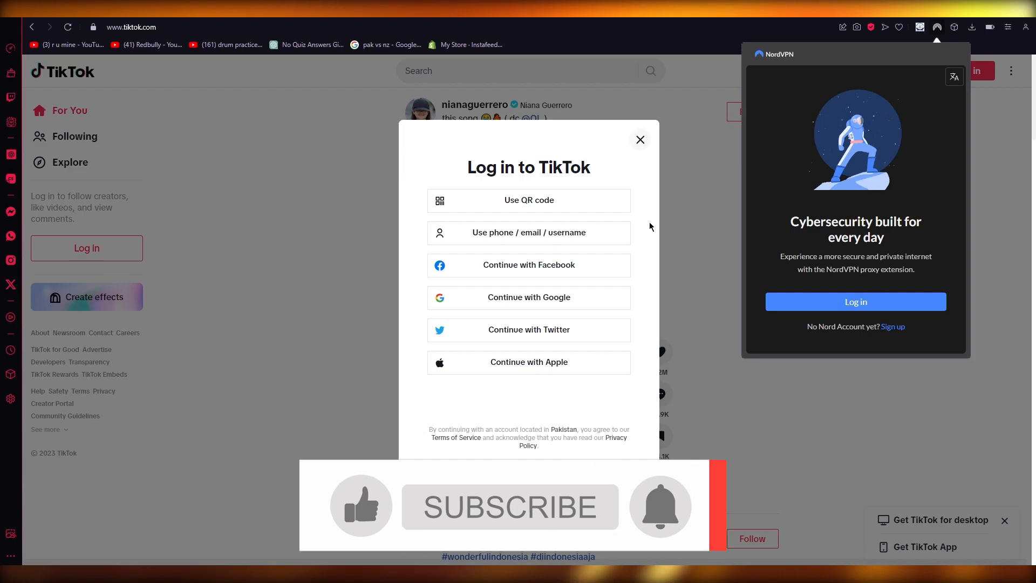
click(518, 515)
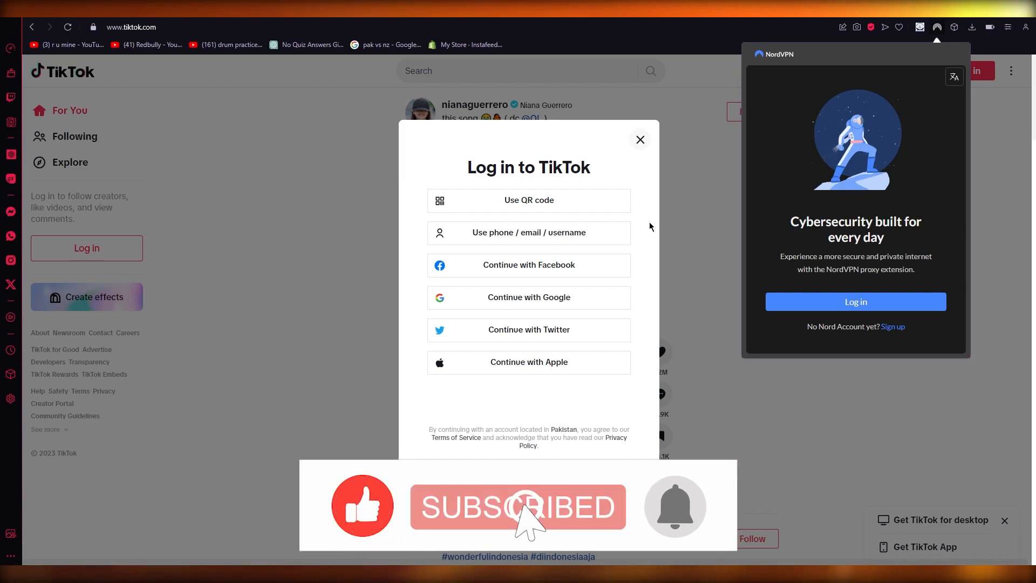